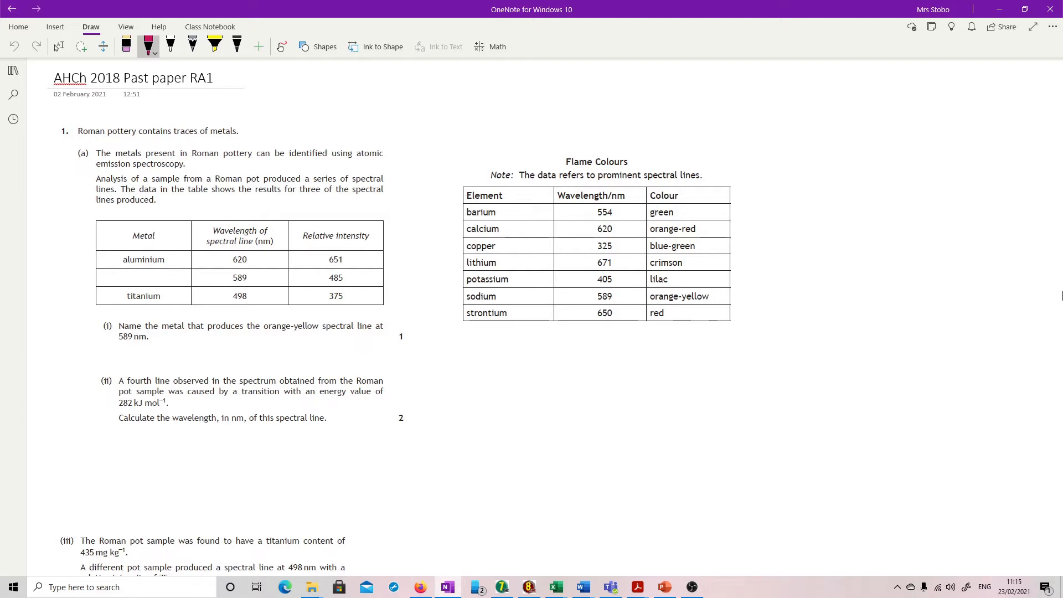
# Step: Draw an arrow to the table, circle sodium's 589 line and write 'Sodium' in the blank metal cell
pyautogui.moveTo(421, 332); pyautogui.dragTo(461, 315)
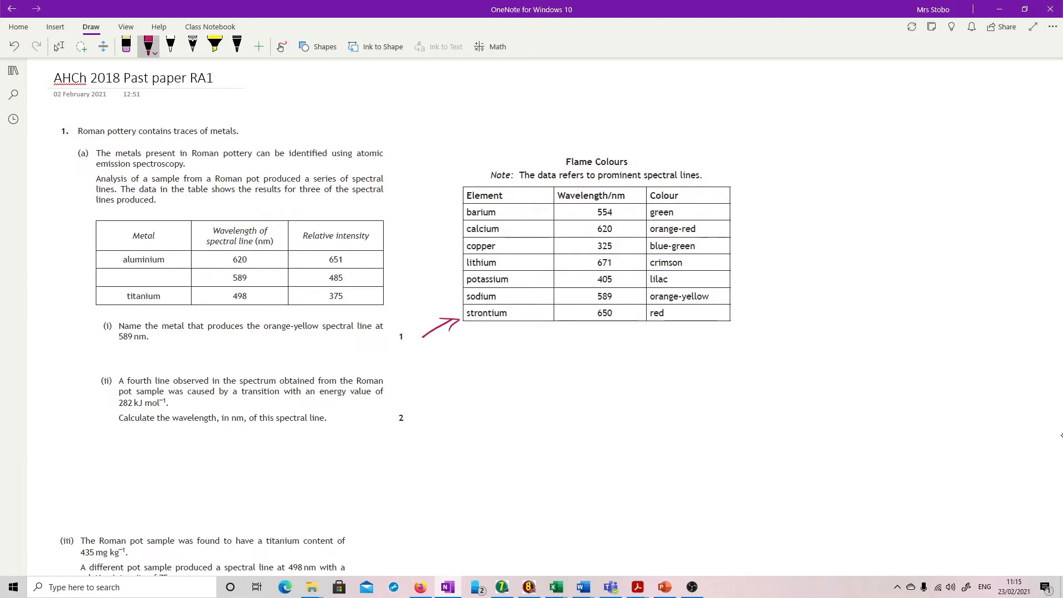
pyautogui.moveTo(579, 297); pyautogui.dragTo(627, 312)
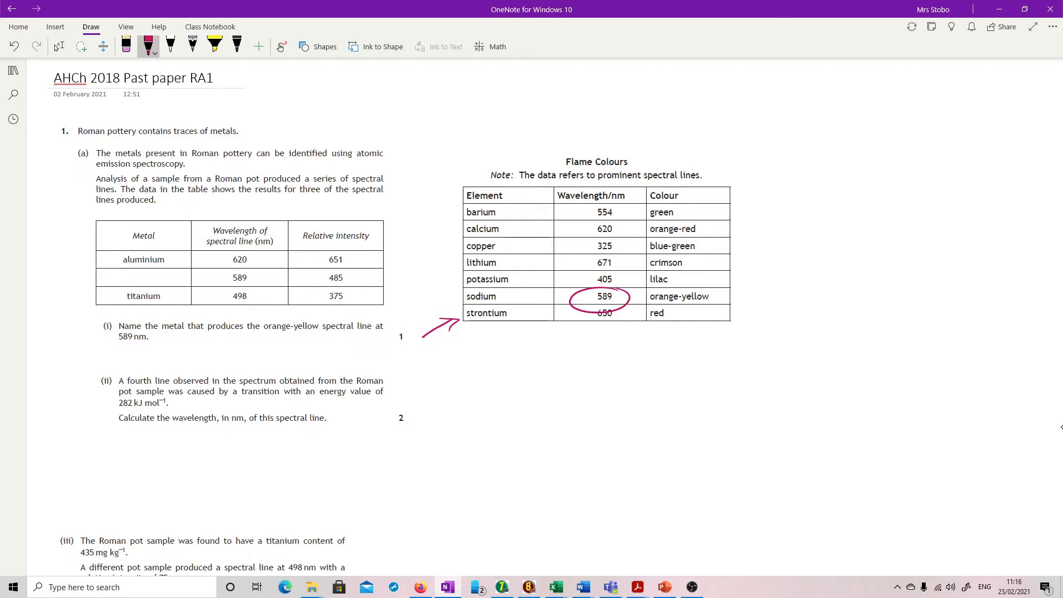
pyautogui.moveTo(115, 278); pyautogui.dragTo(143, 281)
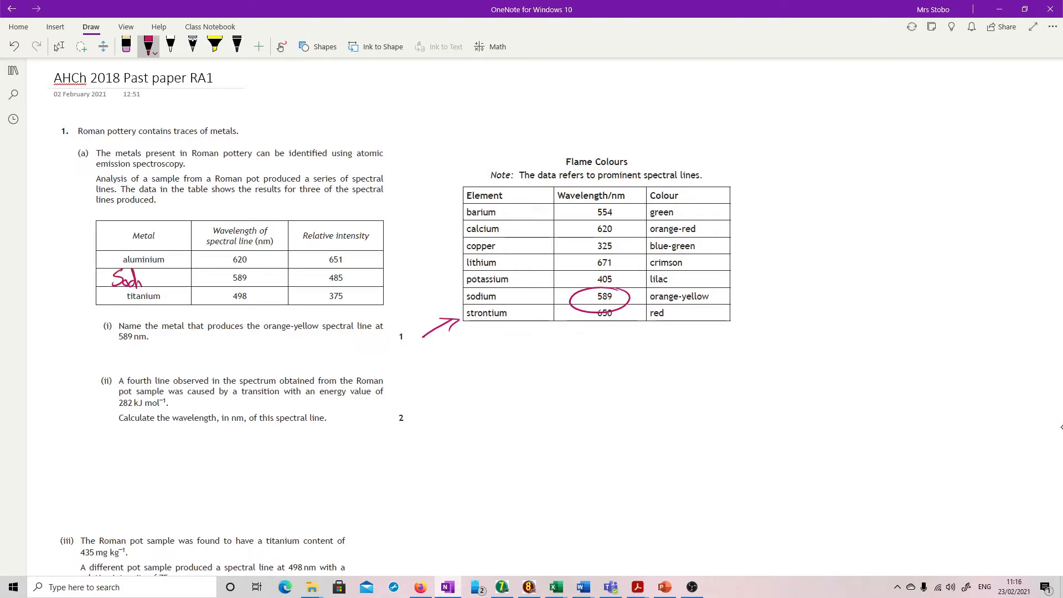
pyautogui.moveTo(135, 278); pyautogui.dragTo(176, 278)
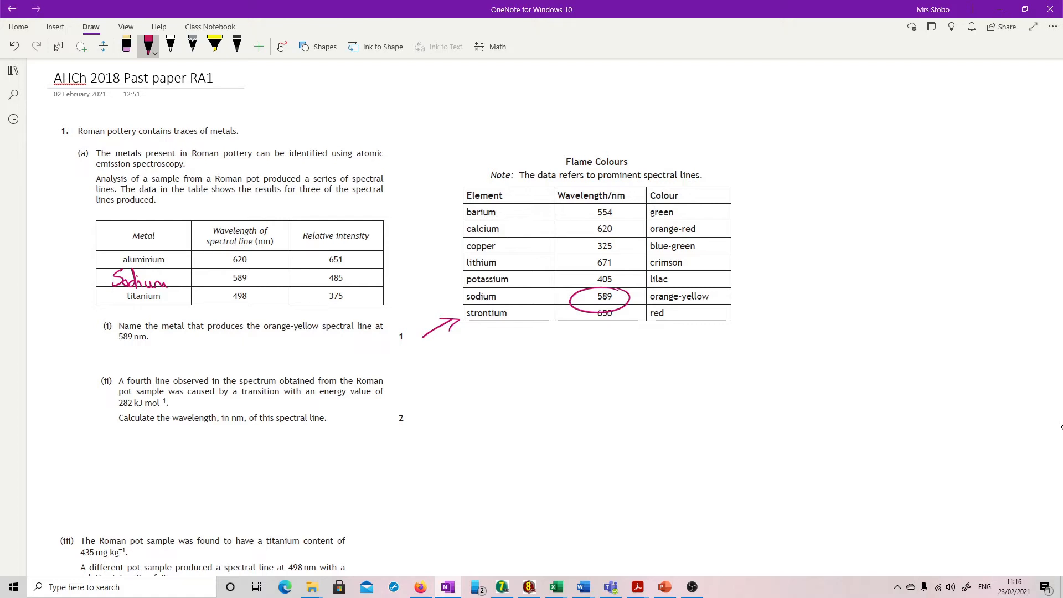
# Step: Write E = Lhc/λ with kJ, J and metre units, rearranged to λ = Lhc/E
pyautogui.moveTo(508, 367); pyautogui.dragTo(533, 349)
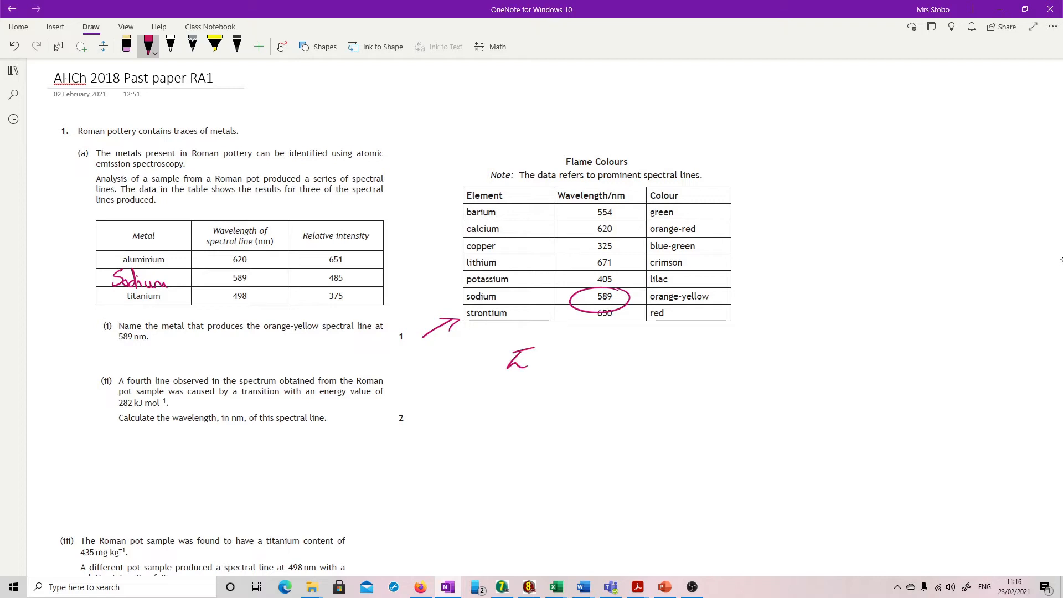
pyautogui.moveTo(537, 358); pyautogui.dragTo(579, 358)
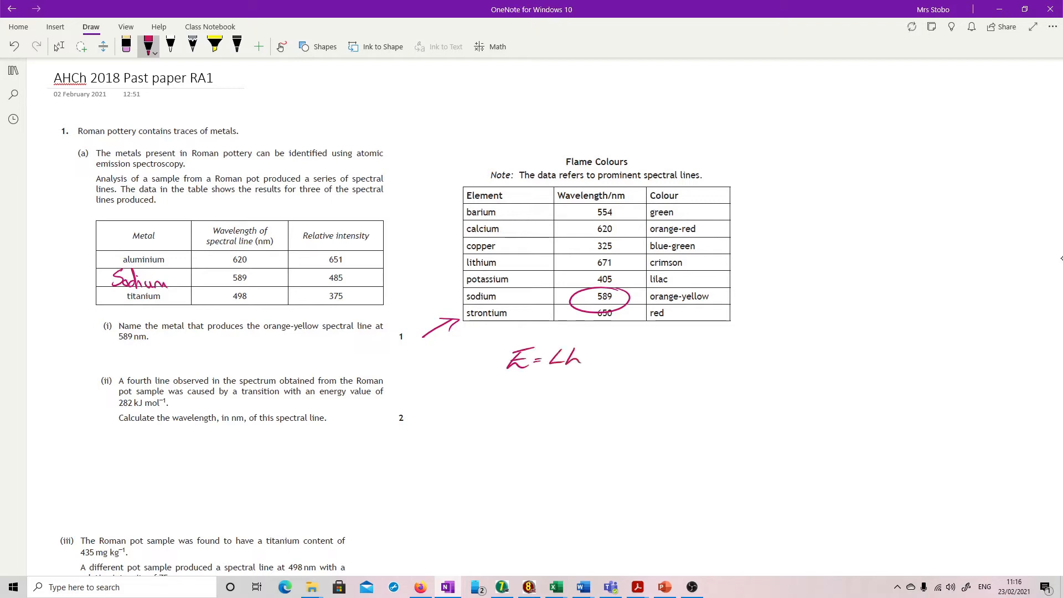
pyautogui.moveTo(583, 359); pyautogui.dragTo(575, 390)
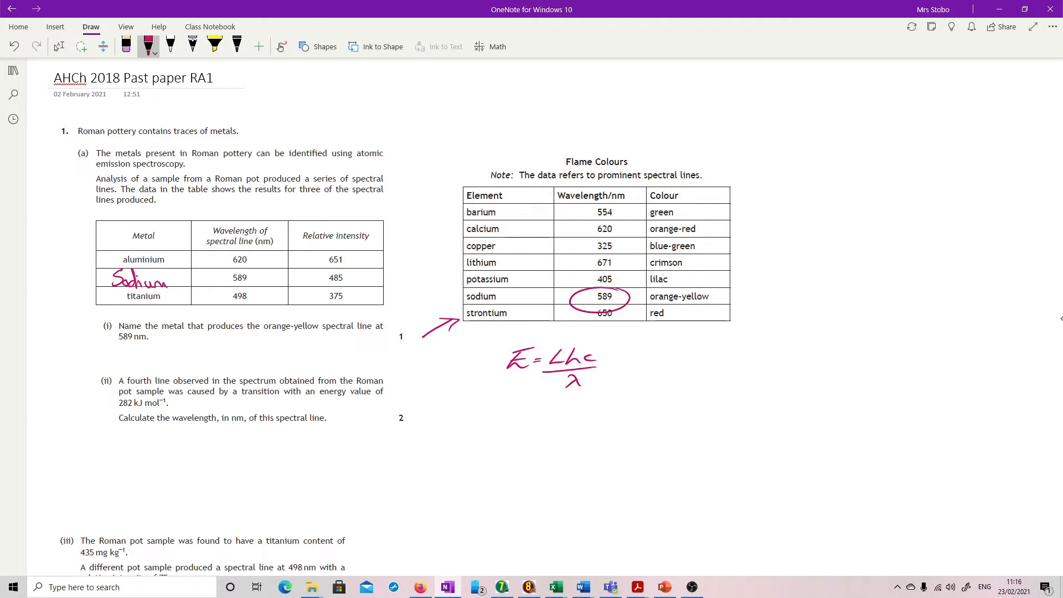
pyautogui.moveTo(498, 338); pyautogui.dragTo(492, 353)
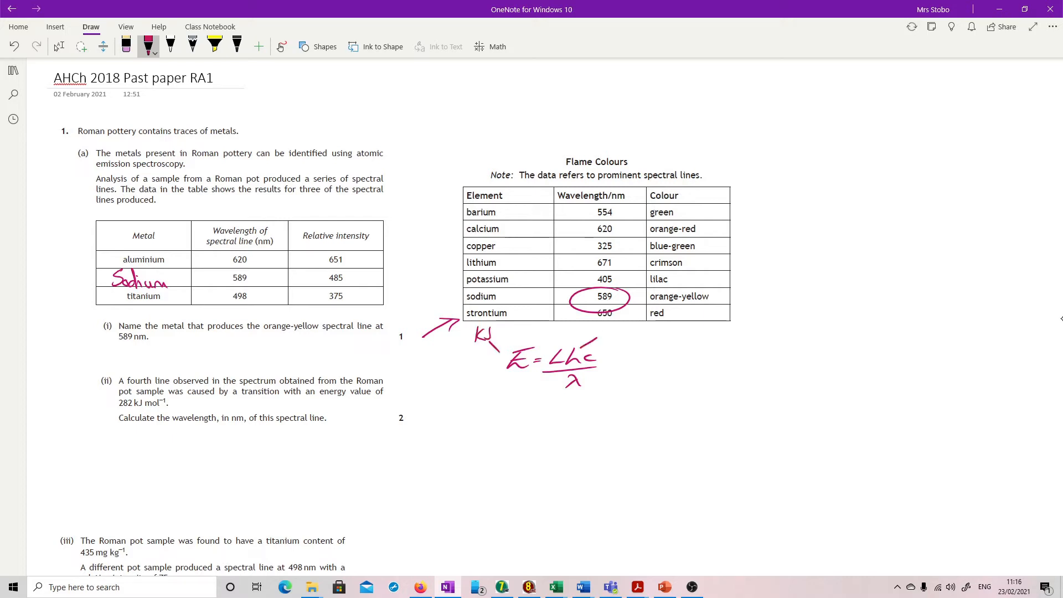
pyautogui.moveTo(597, 333); pyautogui.dragTo(607, 349)
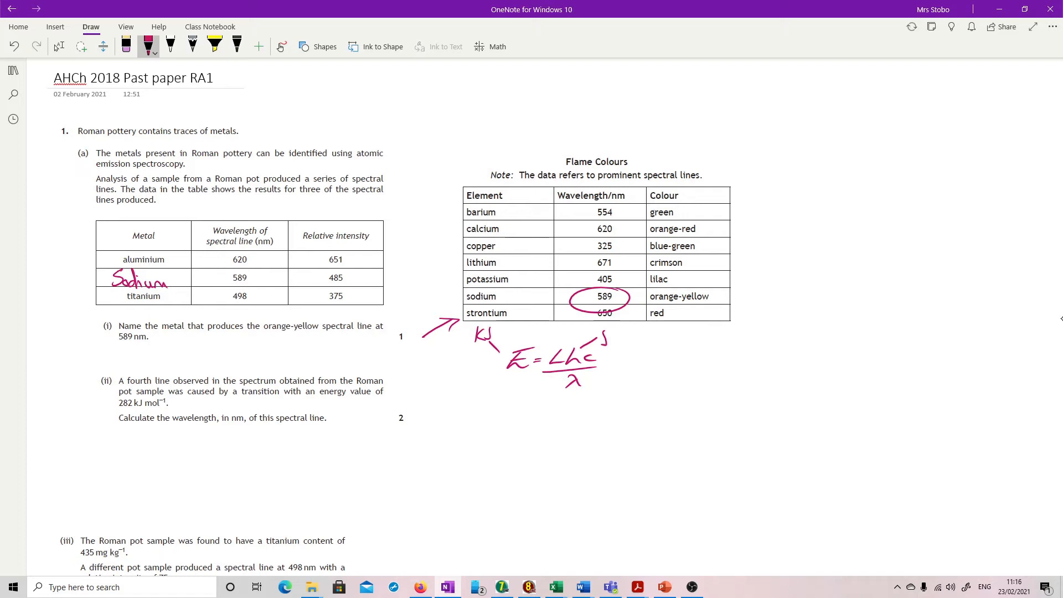
pyautogui.moveTo(591, 385); pyautogui.dragTo(618, 382)
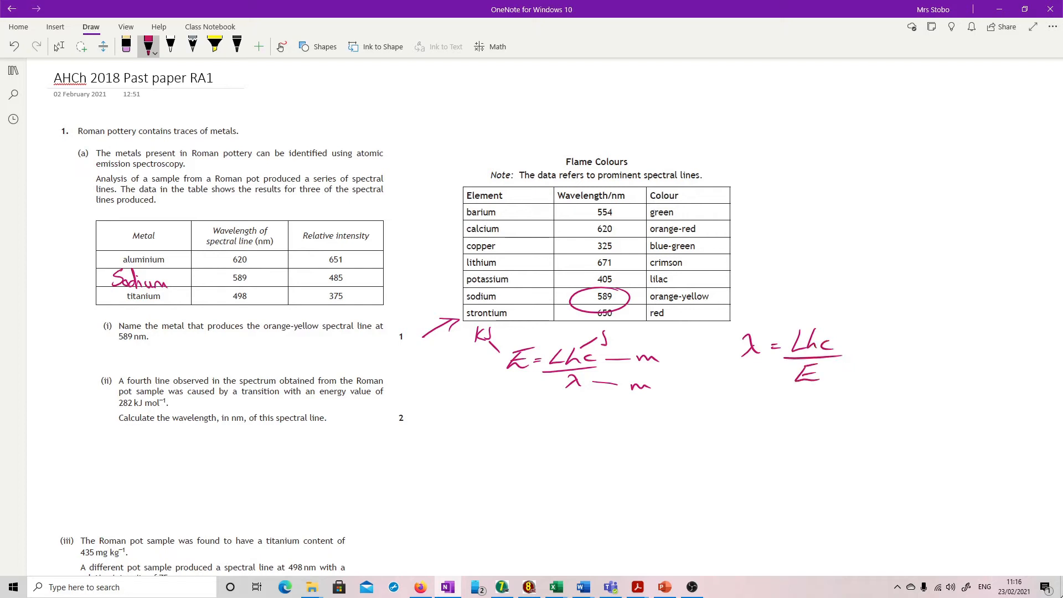
# Step: Substitute Avogadro, Planck and light-speed values over 282000 and write the result in metres
pyautogui.moveTo(767, 403); pyautogui.dragTo(783, 403)
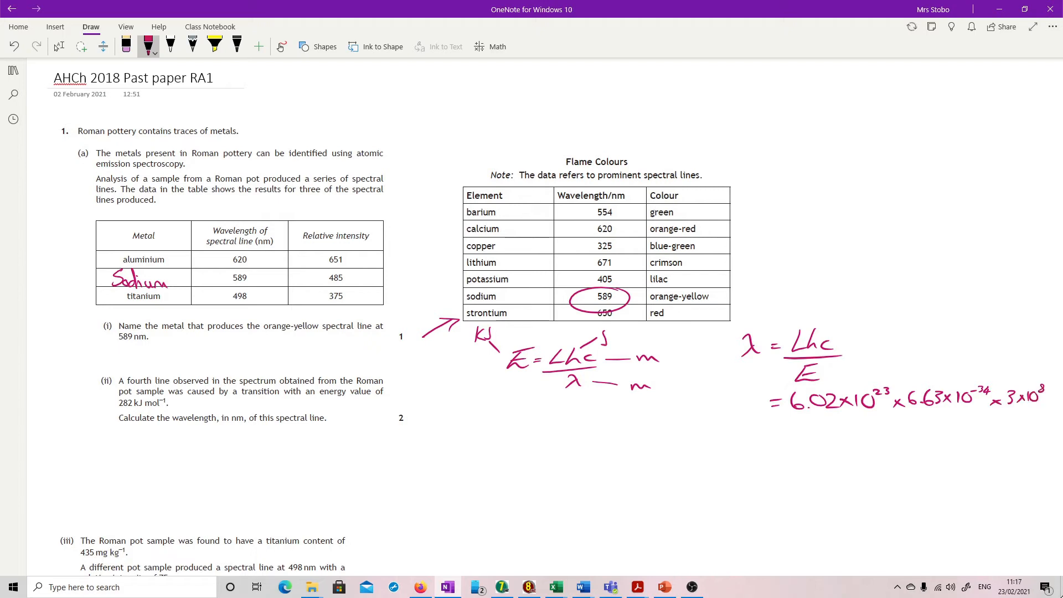
pyautogui.moveTo(804, 419); pyautogui.dragTo(980, 421)
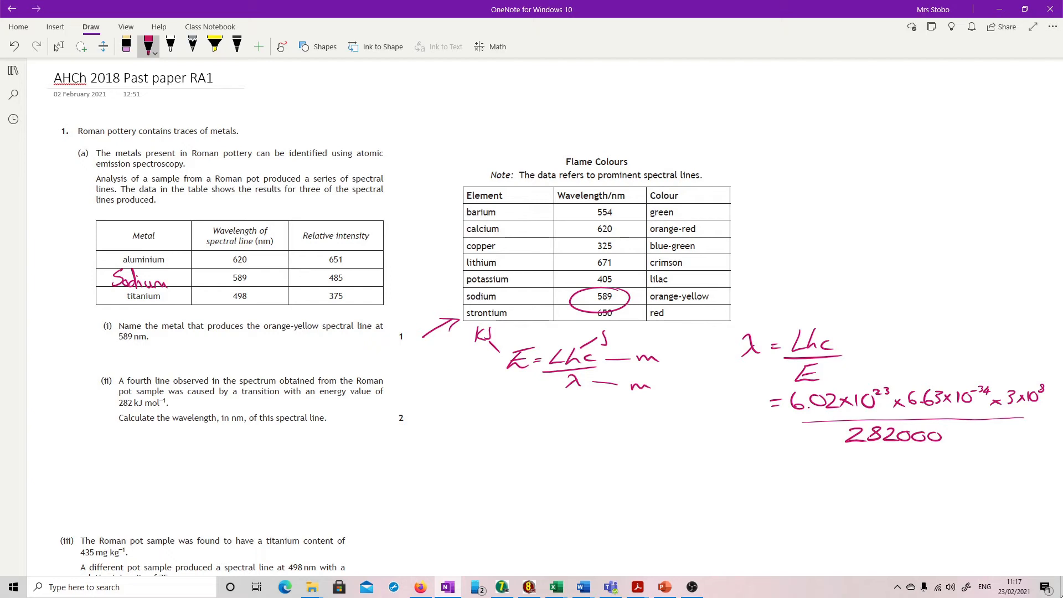
pyautogui.moveTo(765, 482); pyautogui.dragTo(781, 476)
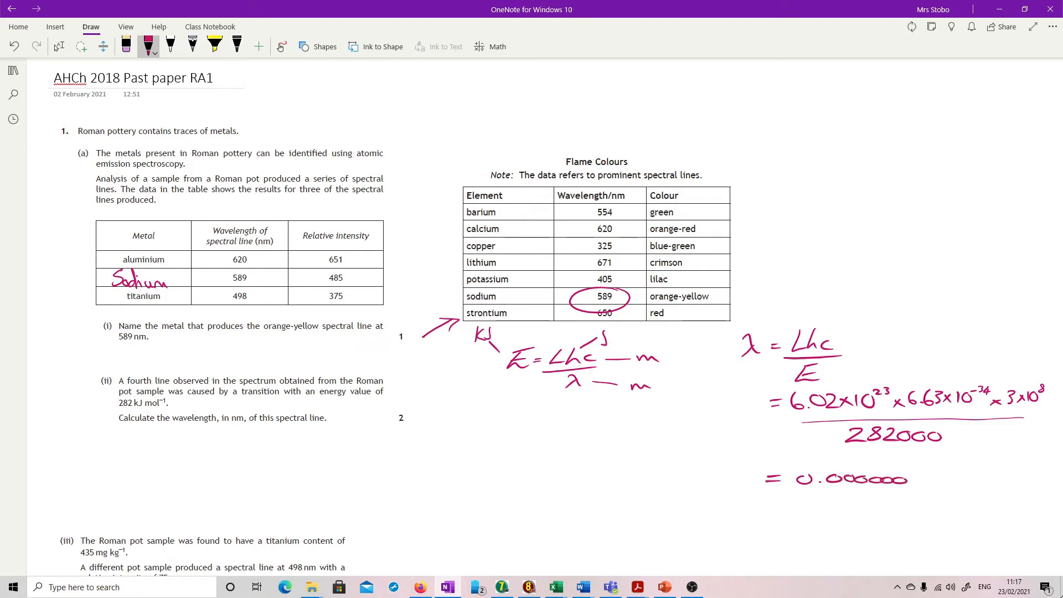
pyautogui.write('42L')
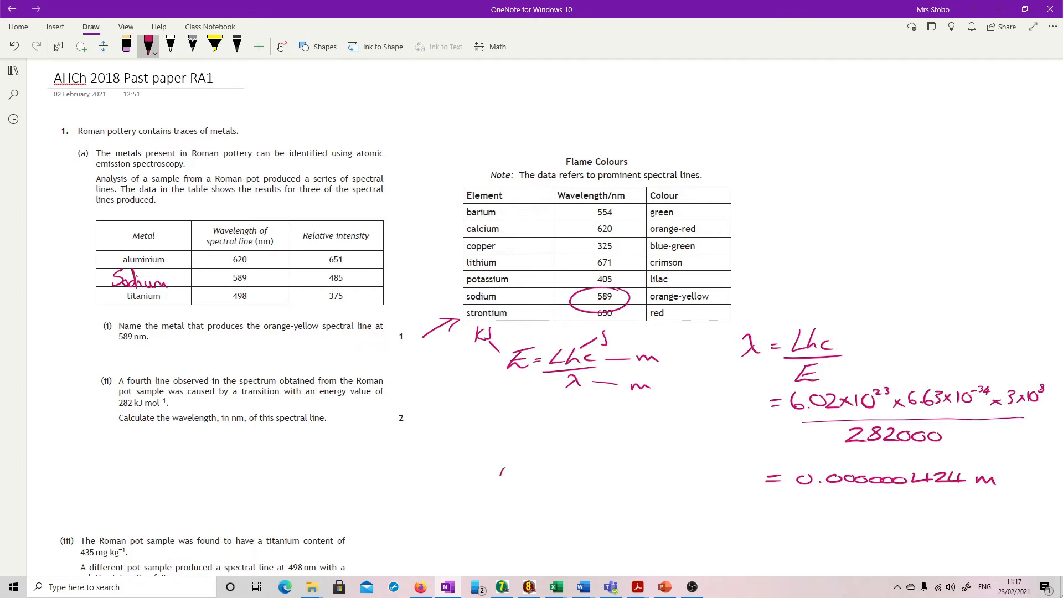
# Step: Note nano as 10⁻⁹, convert to 424.6 nm and round to an underlined 425 nm
pyautogui.write('nano 10')
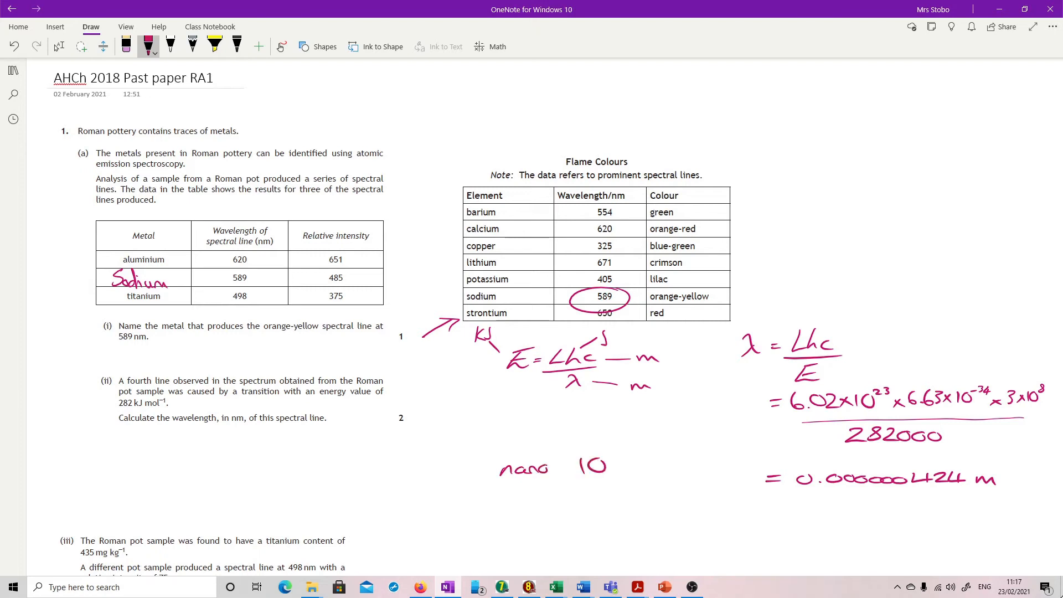
pyautogui.moveTo(607, 461); pyautogui.dragTo(634, 454)
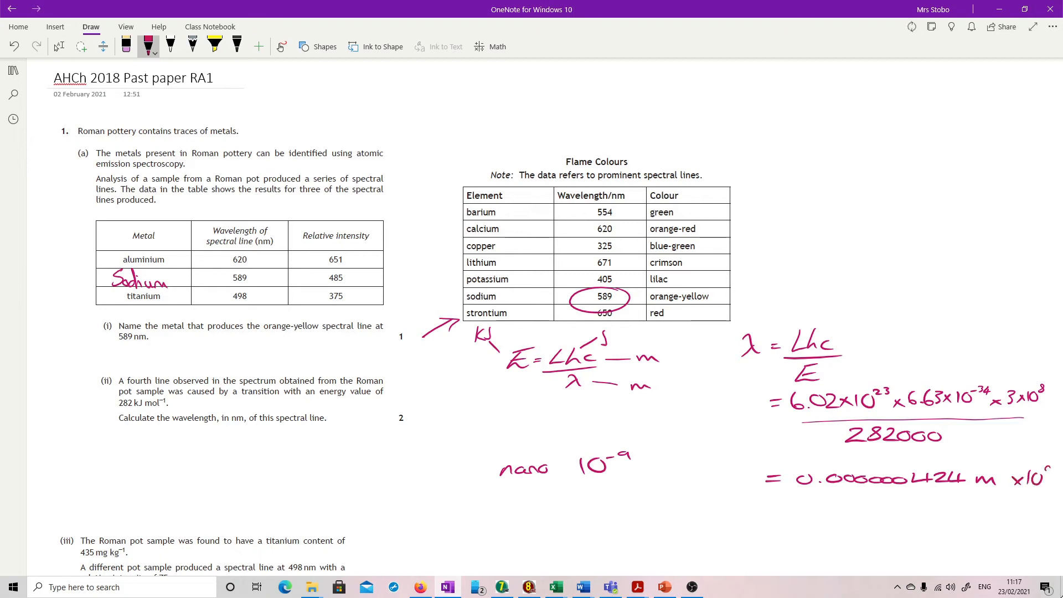
pyautogui.moveTo(763, 514); pyautogui.dragTo(775, 517)
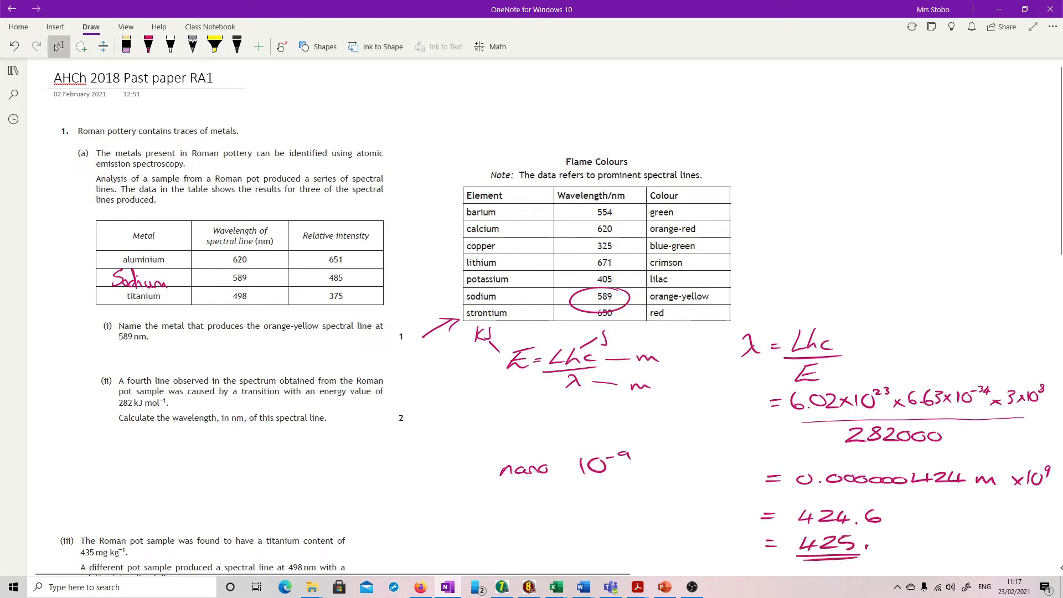
pyautogui.write('nm')
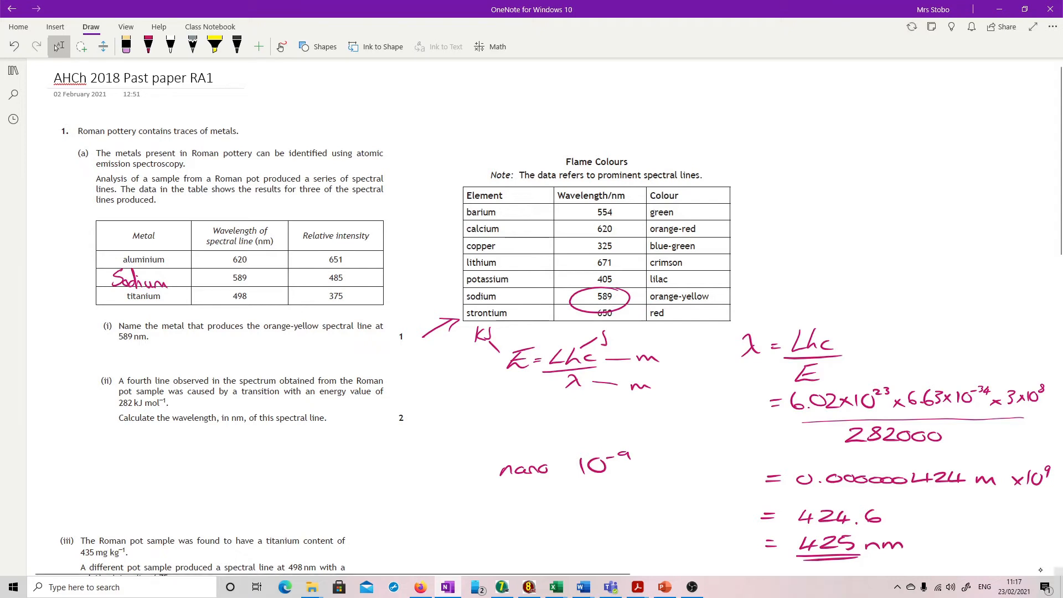
# Step: Write '75 → 87 mg kg⁻¹' in pink under the 375 line and double-underline 87
pyautogui.scroll(-3)
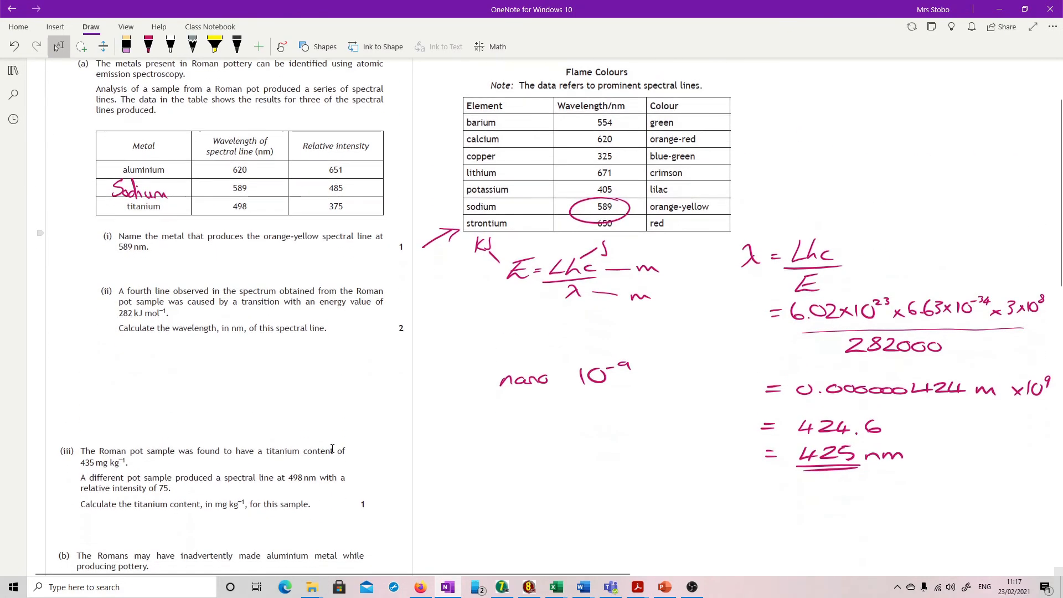
pyautogui.scroll(-3)
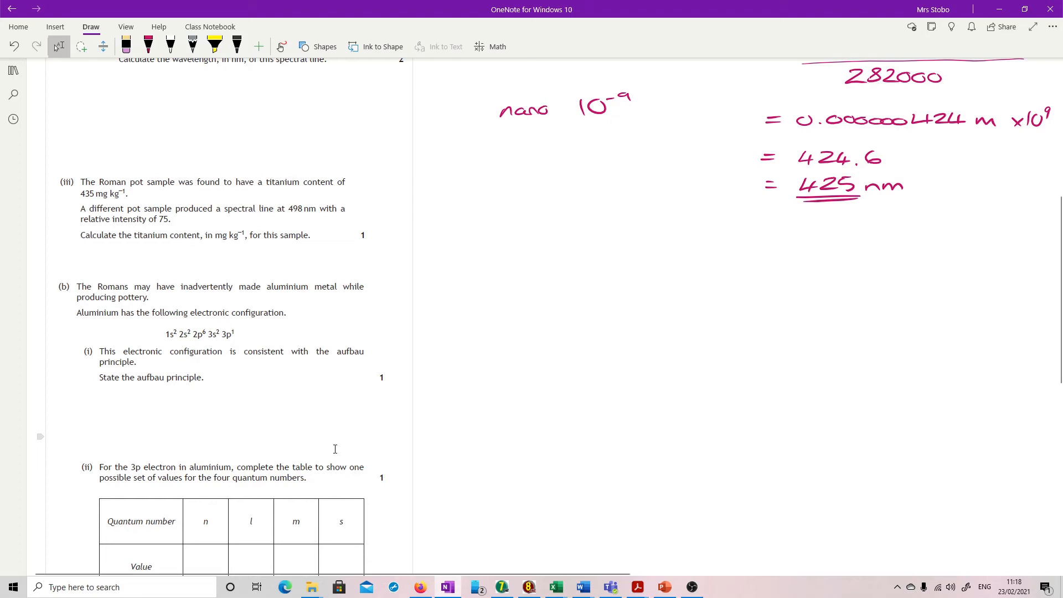
pyautogui.moveTo(268, 378)
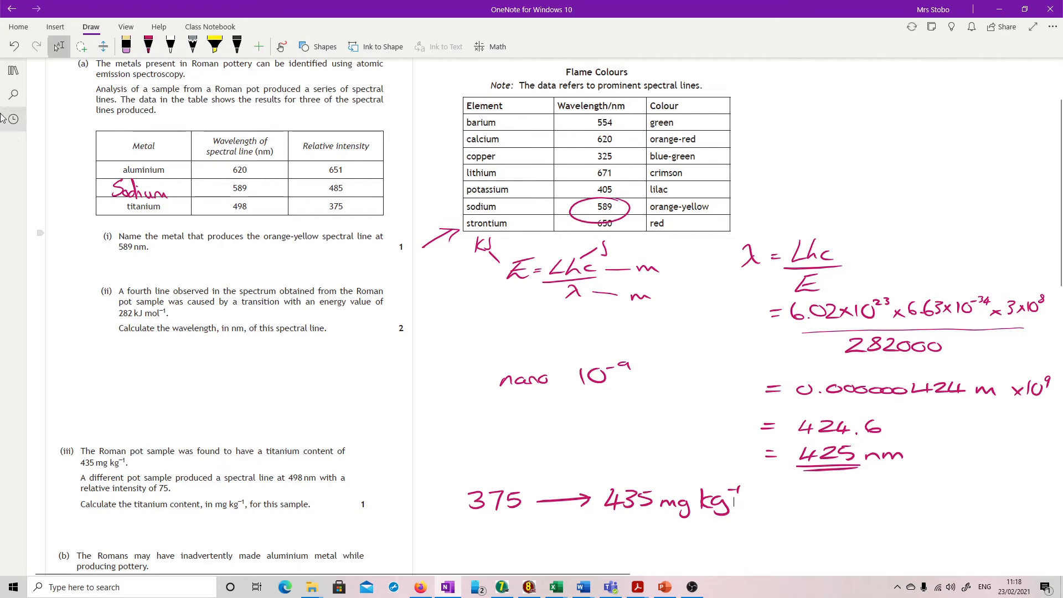
pyautogui.scroll(-3)
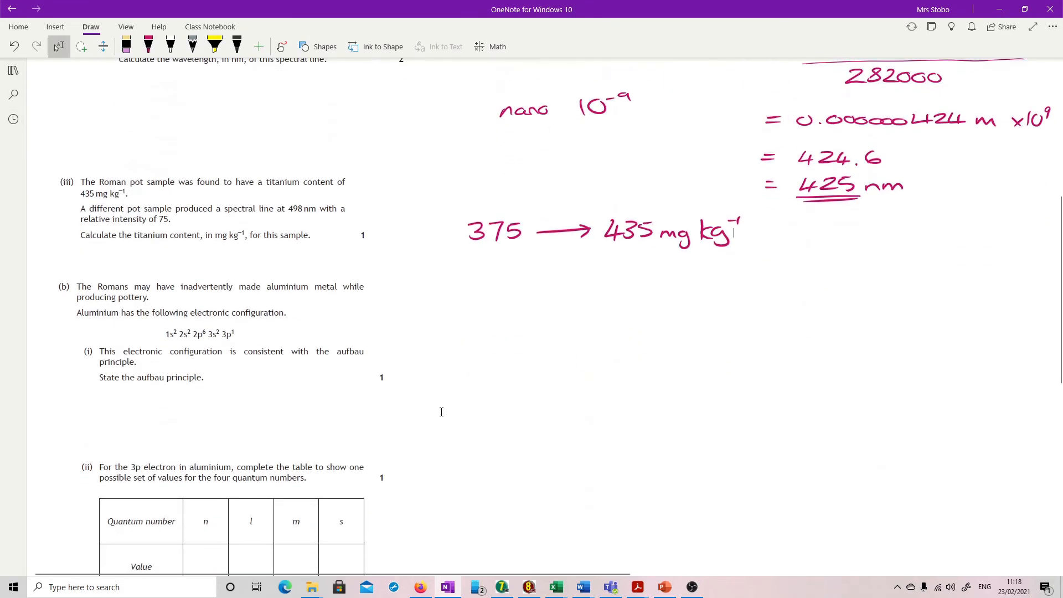
pyautogui.click(147, 47)
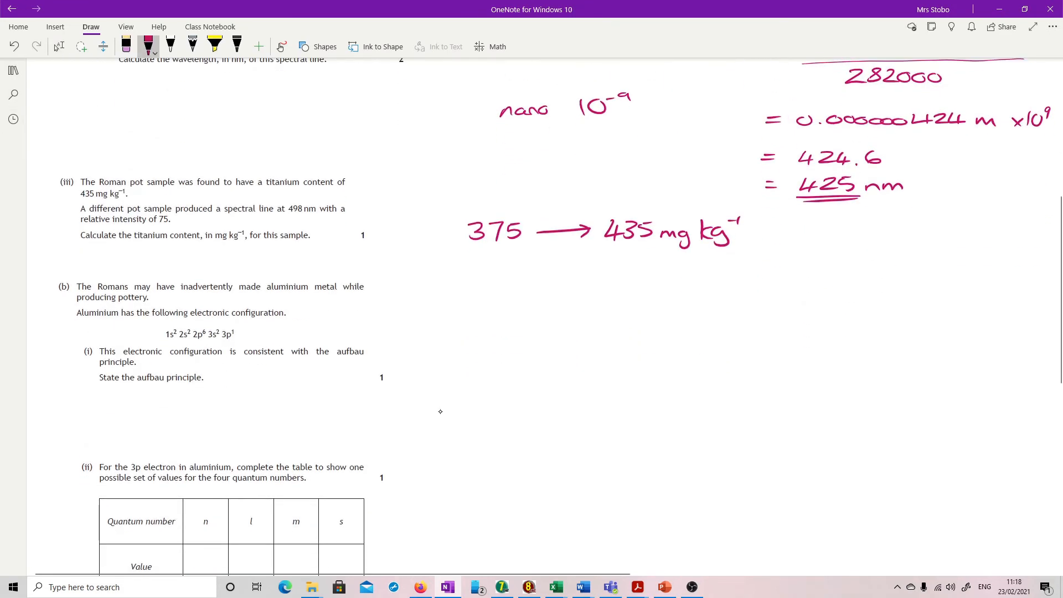
pyautogui.moveTo(486, 261); pyautogui.dragTo(525, 284)
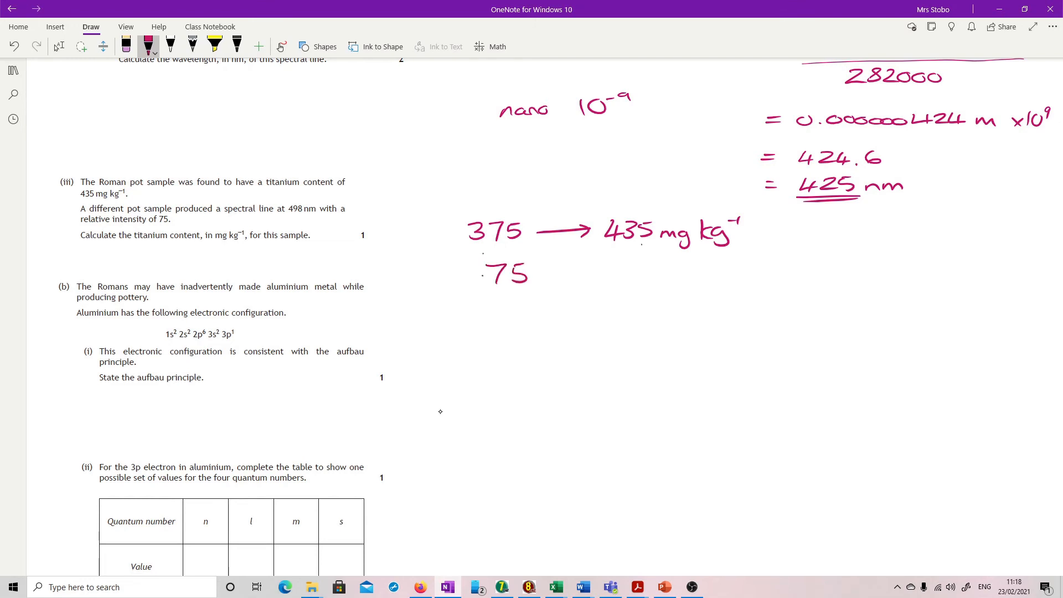
pyautogui.moveTo(543, 274); pyautogui.dragTo(600, 275)
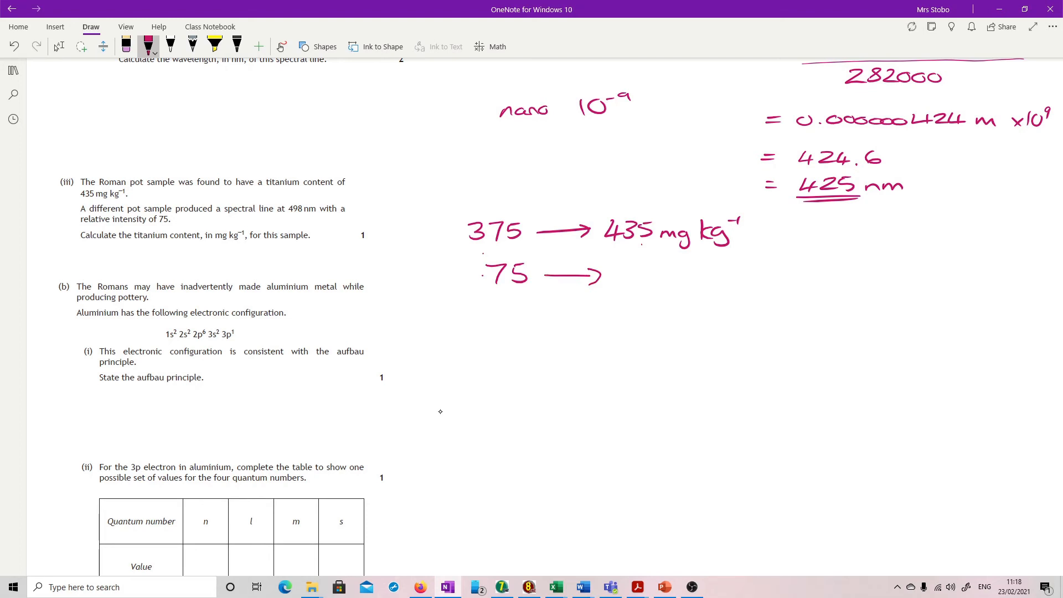
pyautogui.moveTo(617, 268); pyautogui.dragTo(634, 282)
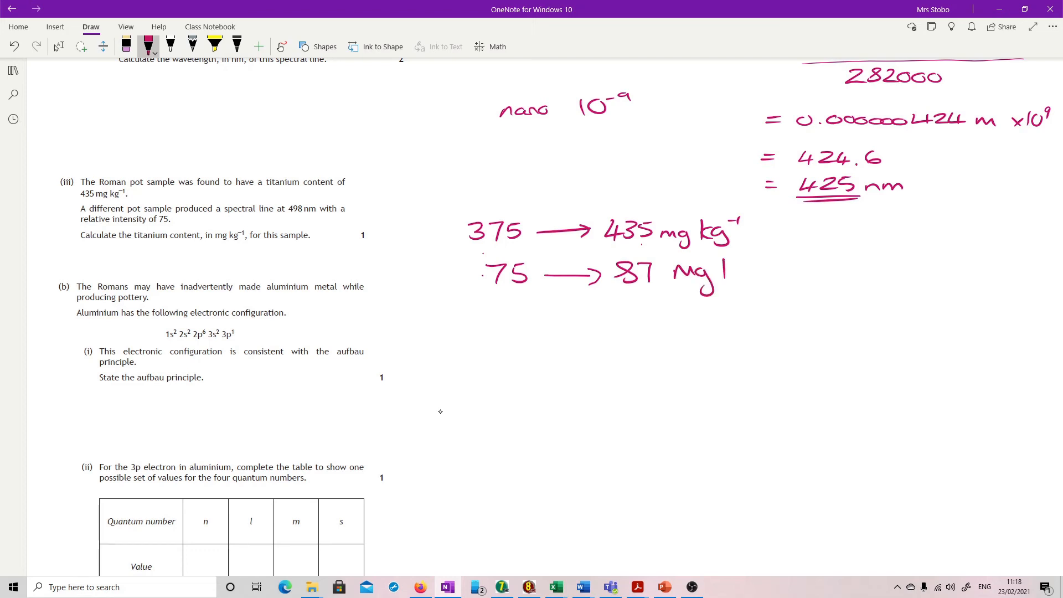
pyautogui.moveTo(678, 275); pyautogui.dragTo(760, 278)
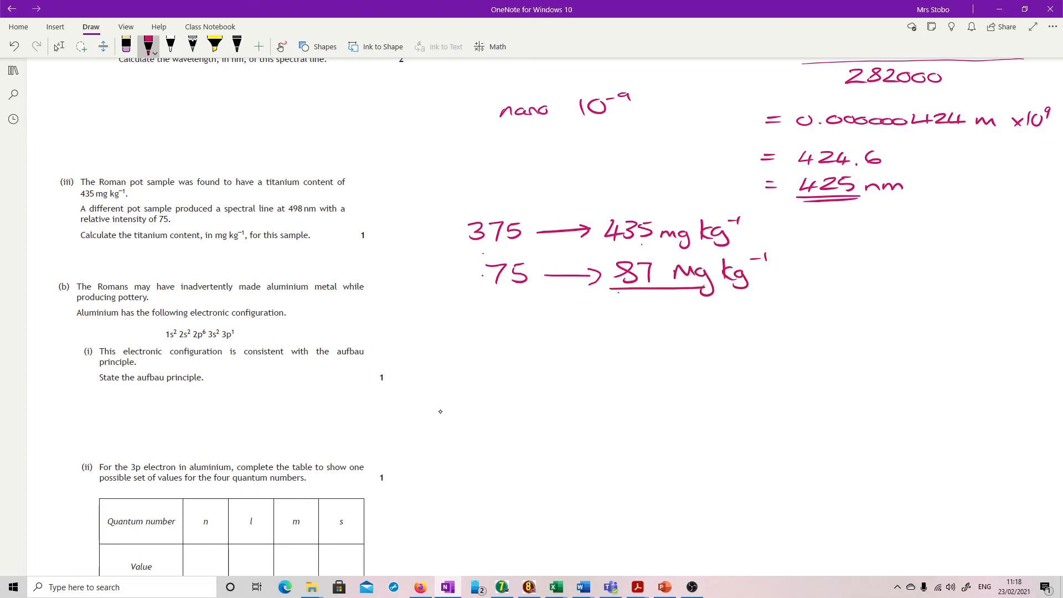
pyautogui.moveTo(615, 292); pyautogui.dragTo(699, 292)
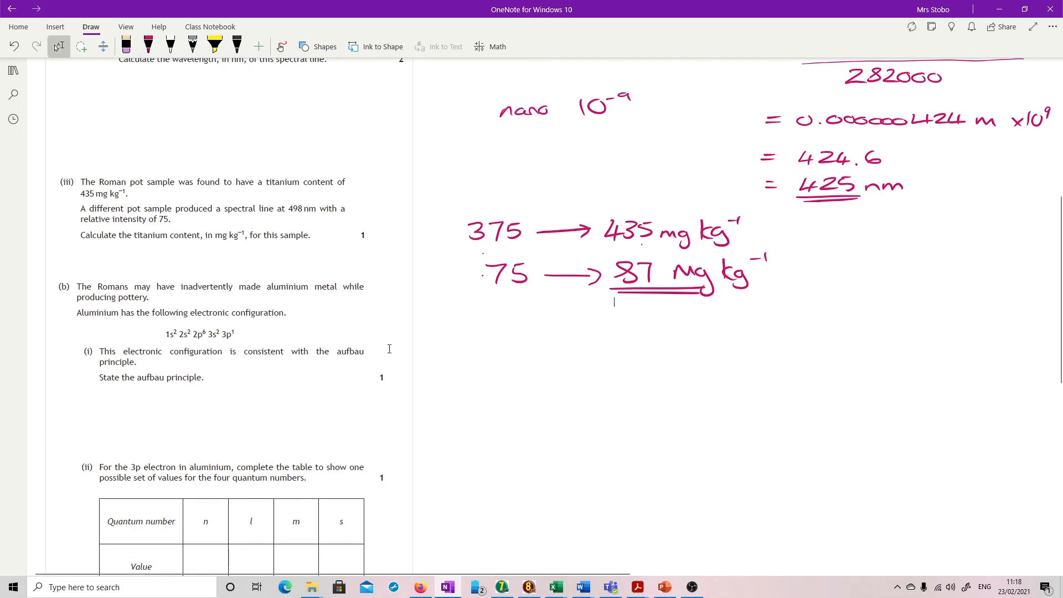
# Step: Write 'electrons fill shells in increasing energy' in pink under the aufbau question
pyautogui.scroll(-3)
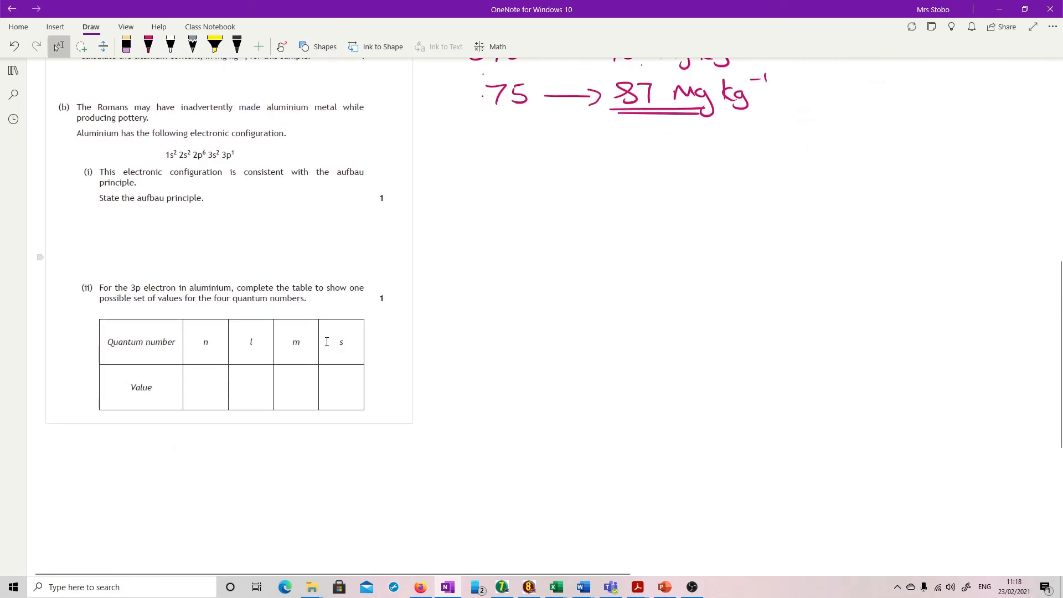
pyautogui.click(147, 47)
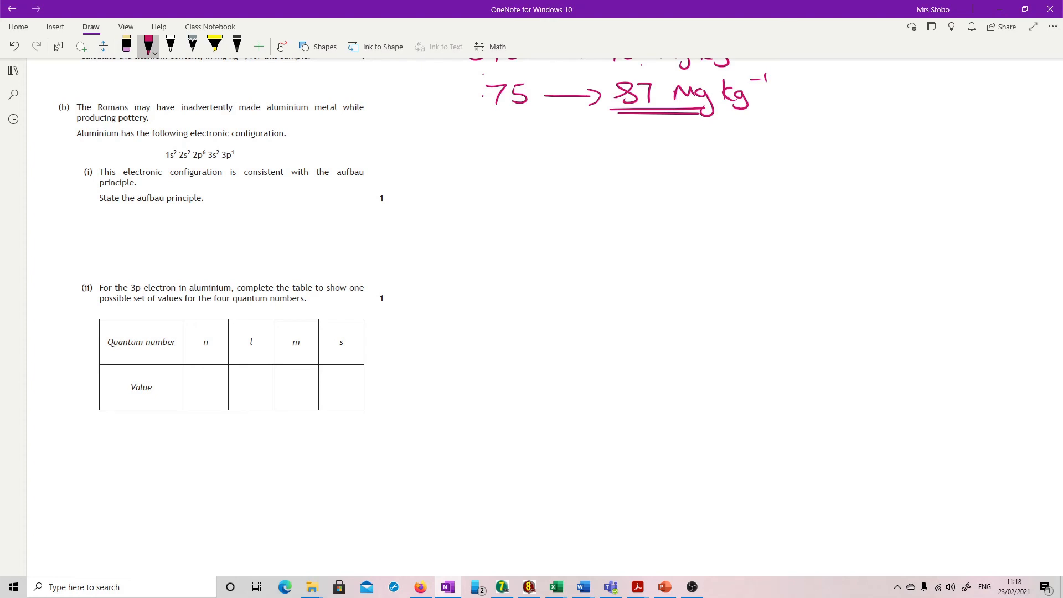
pyautogui.moveTo(90, 217); pyautogui.dragTo(122, 217)
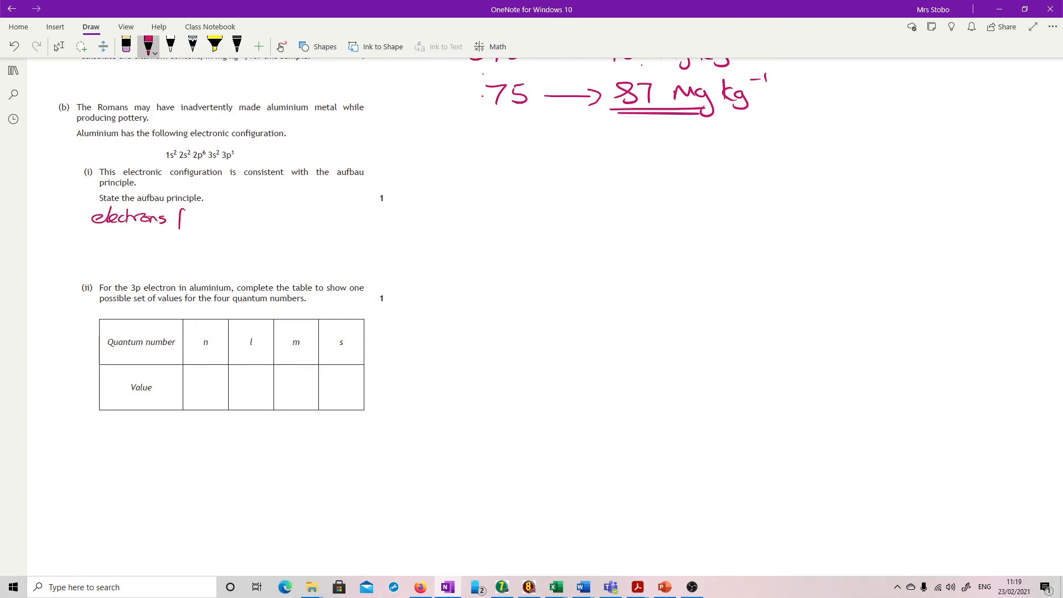
pyautogui.moveTo(176, 217); pyautogui.dragTo(251, 217)
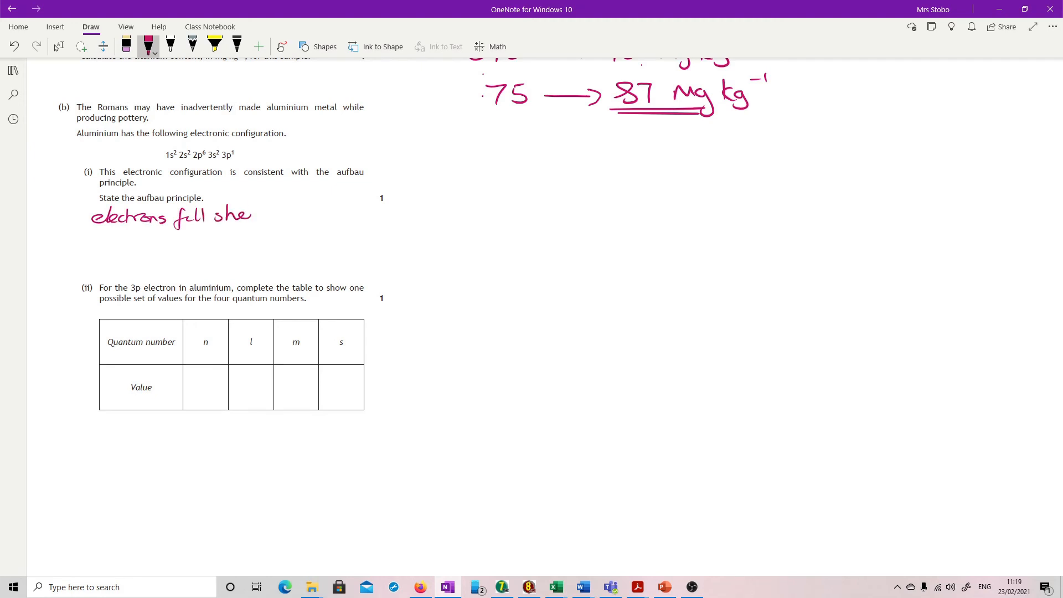
pyautogui.moveTo(244, 216); pyautogui.dragTo(291, 216)
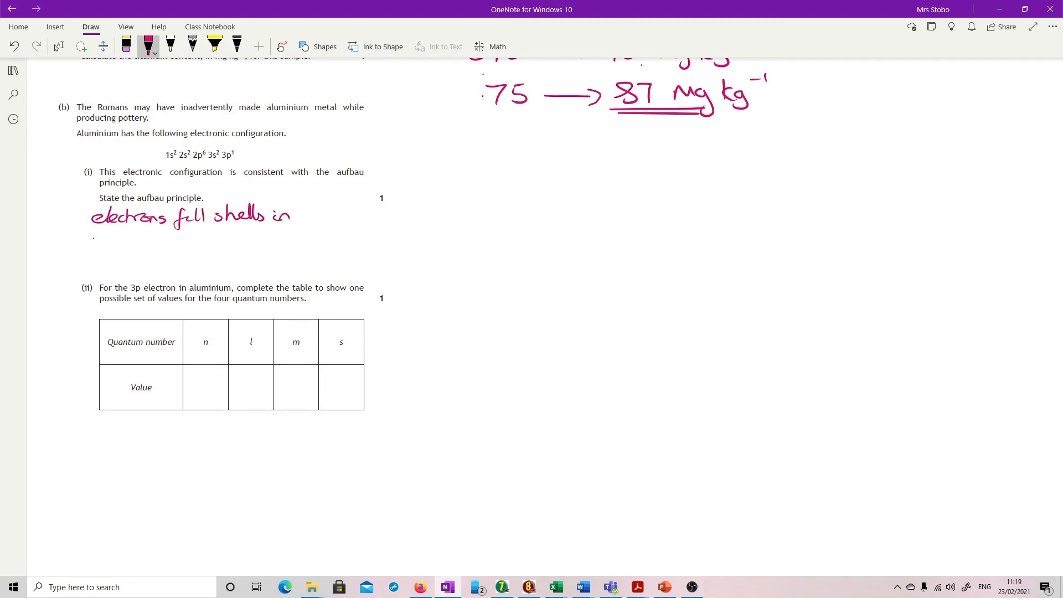
pyautogui.moveTo(90, 244); pyautogui.dragTo(159, 244)
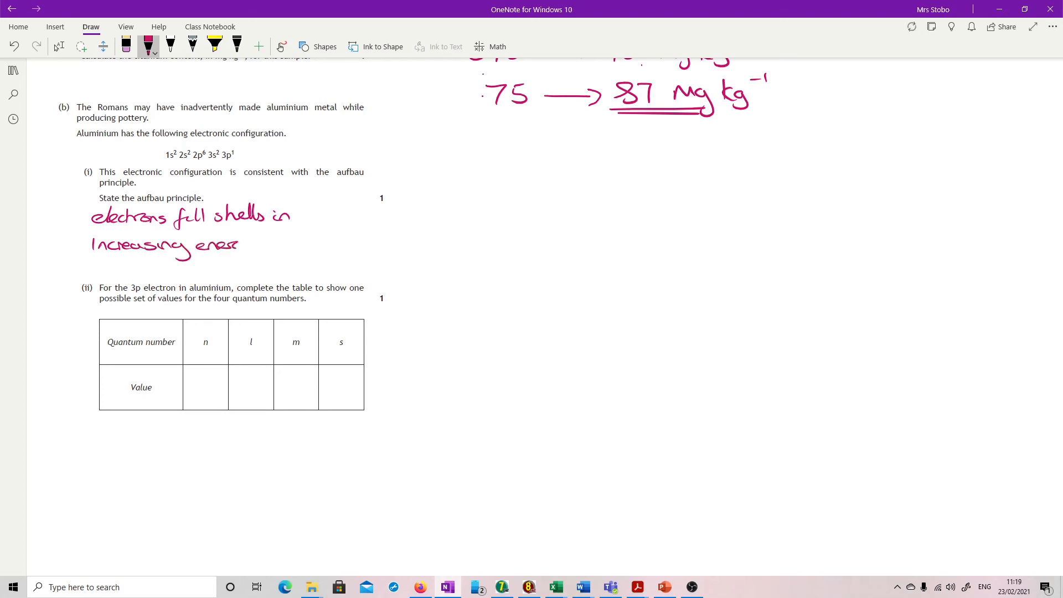
pyautogui.moveTo(237, 244); pyautogui.dragTo(259, 255)
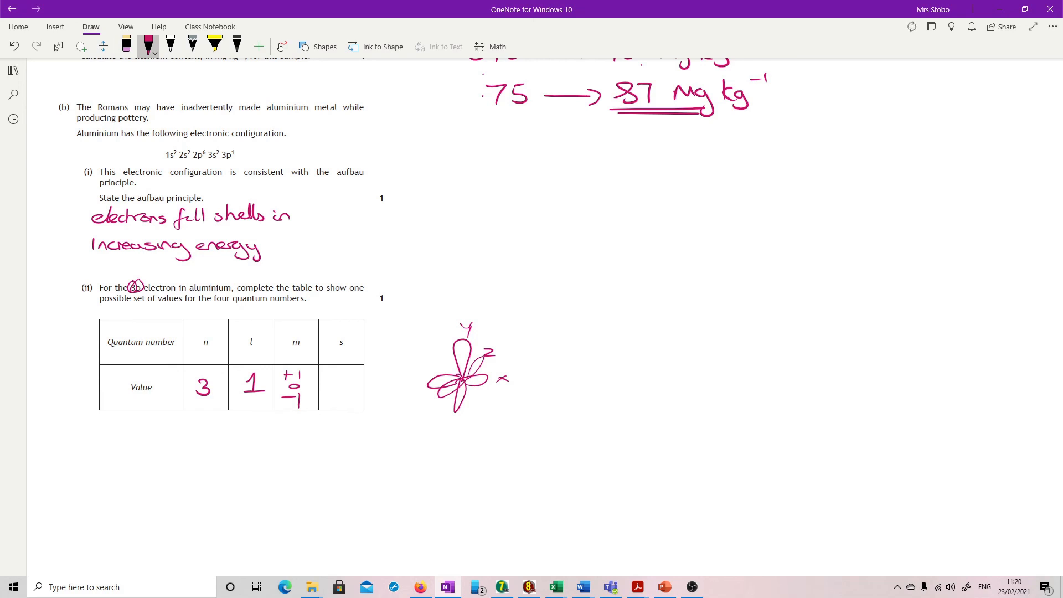
# Step: Write s = +½/−½ in the table, then pick the yellow highlighter to mark the values
pyautogui.moveTo(546, 353); pyautogui.dragTo(576, 380)
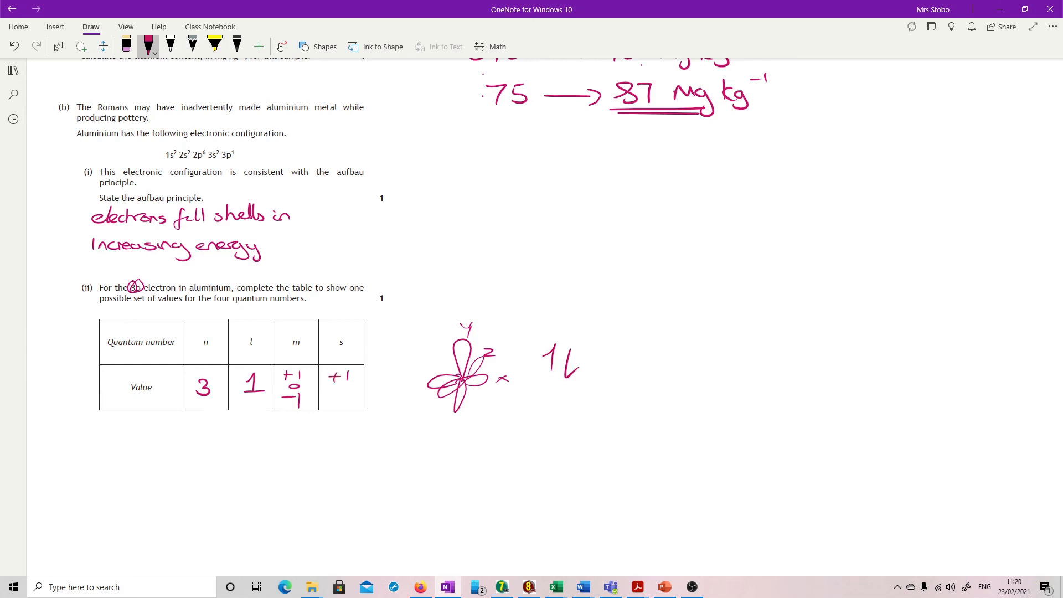
pyautogui.moveTo(339, 384); pyautogui.dragTo(351, 372)
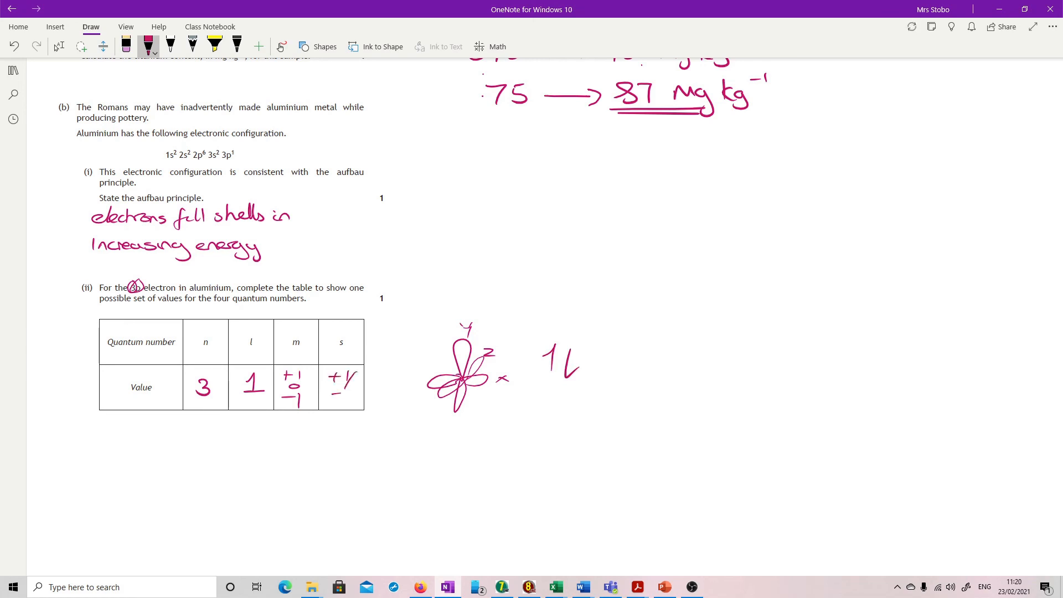
pyautogui.moveTo(349, 380); pyautogui.dragTo(359, 403)
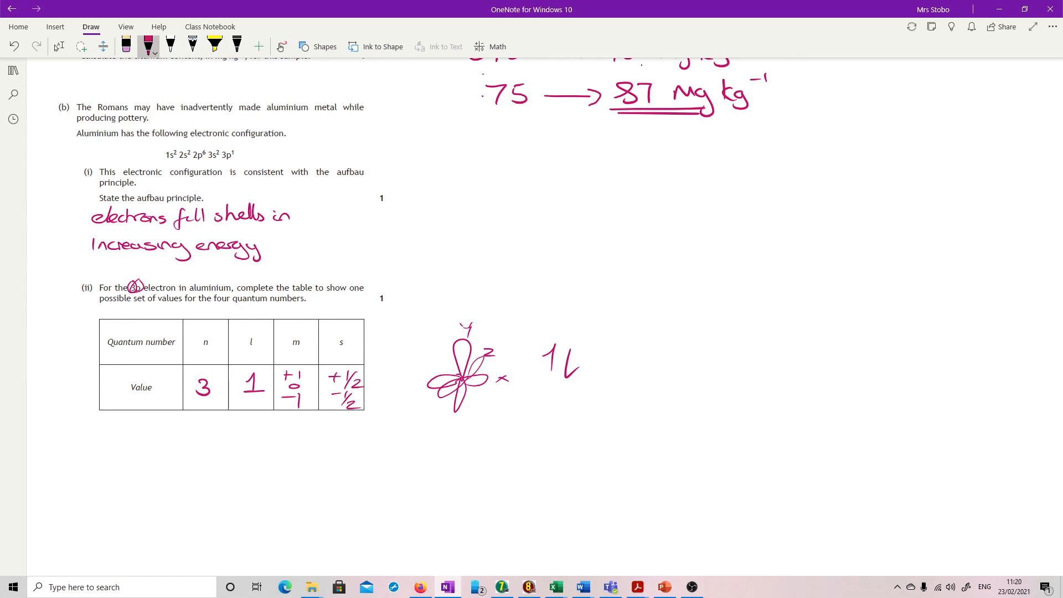
pyautogui.click(214, 47)
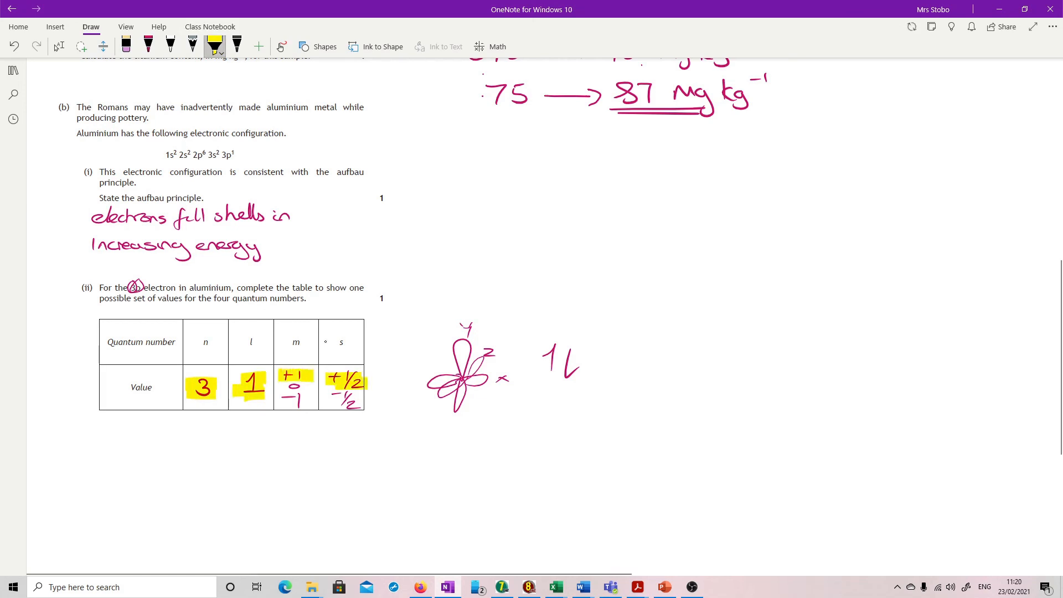
pyautogui.click(214, 54)
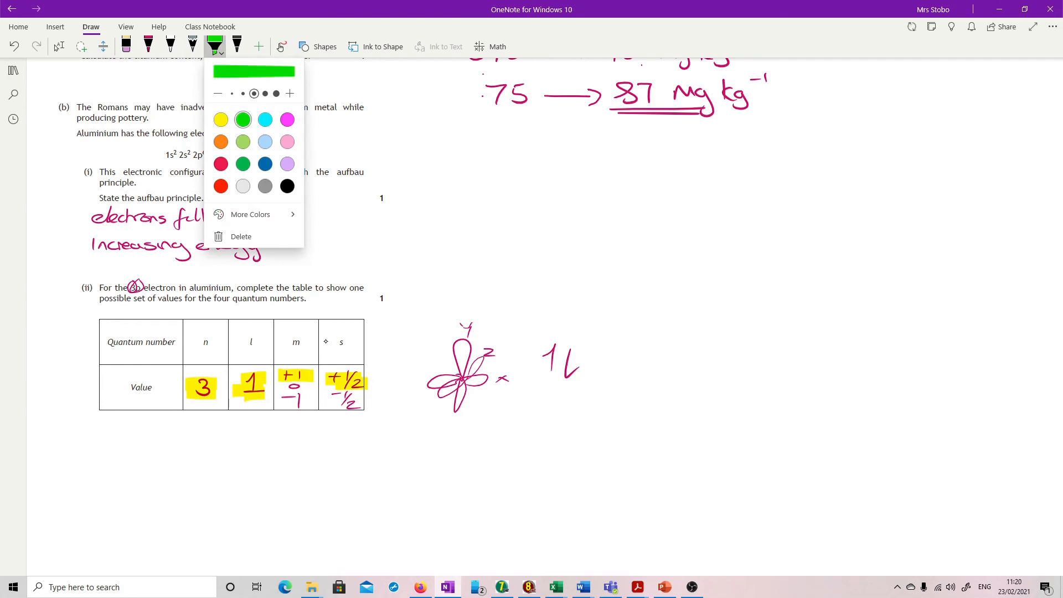